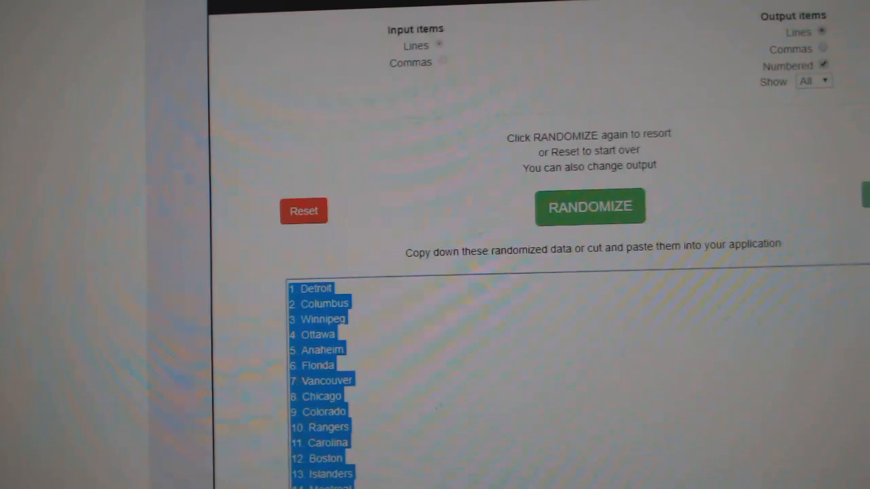
left_click(590, 207)
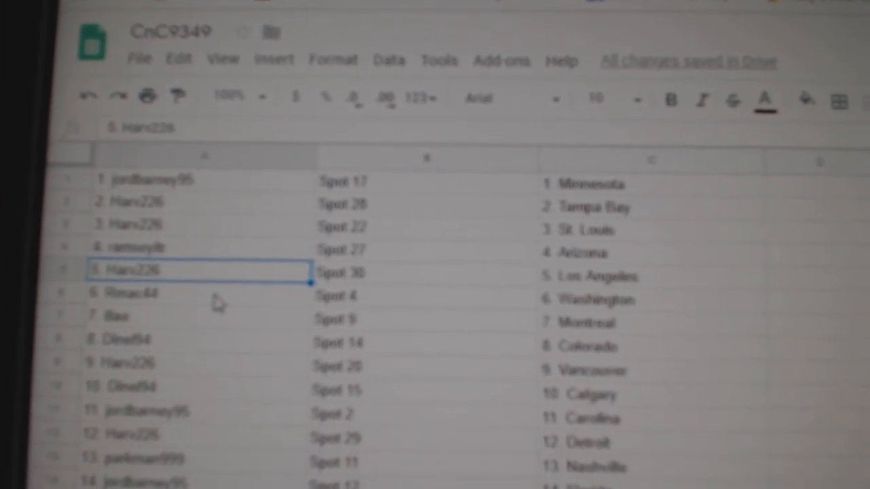
left_click(122, 315)
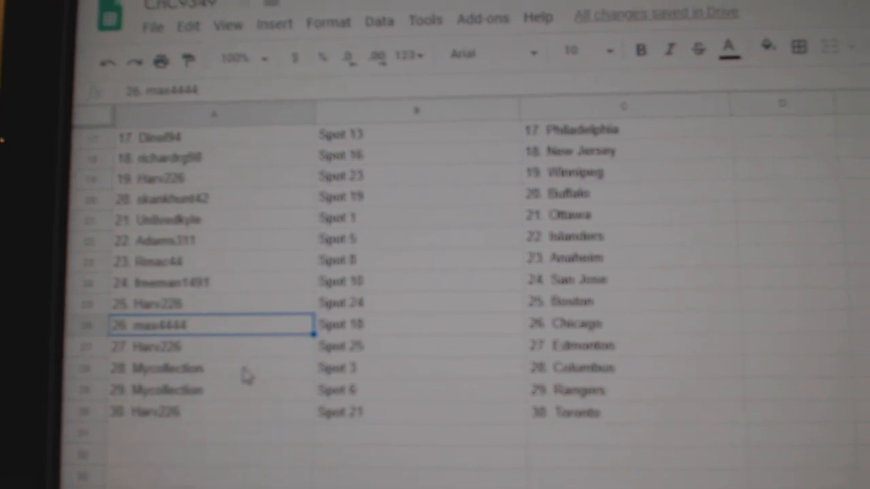
left_click(170, 370)
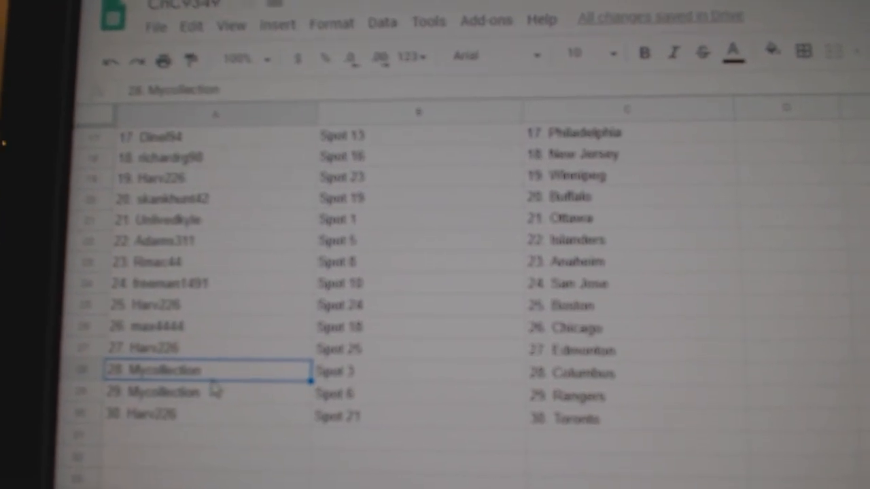